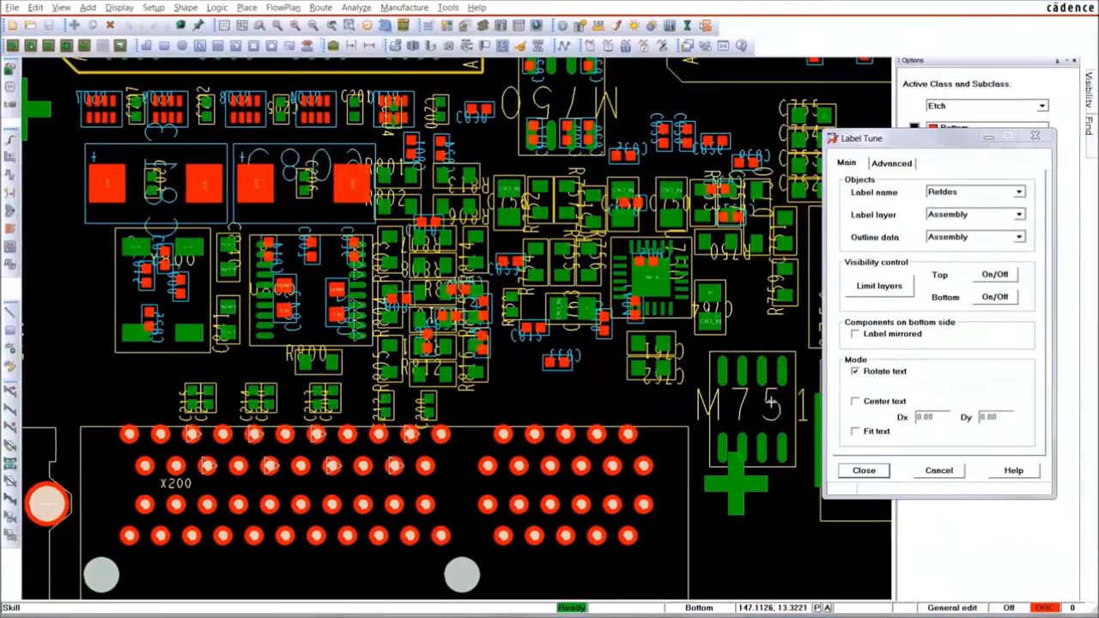
Step: Tune Refdes labels with Center text, Fit text and Label mirrored enabled, then apply
left_click(1019, 191)
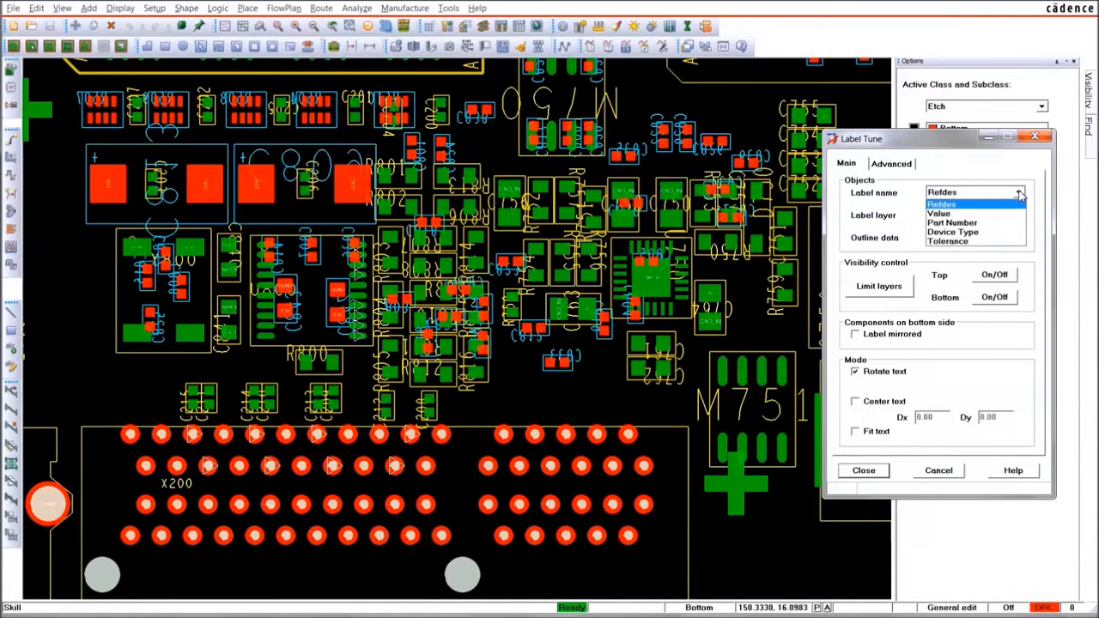
left_click(941, 204)
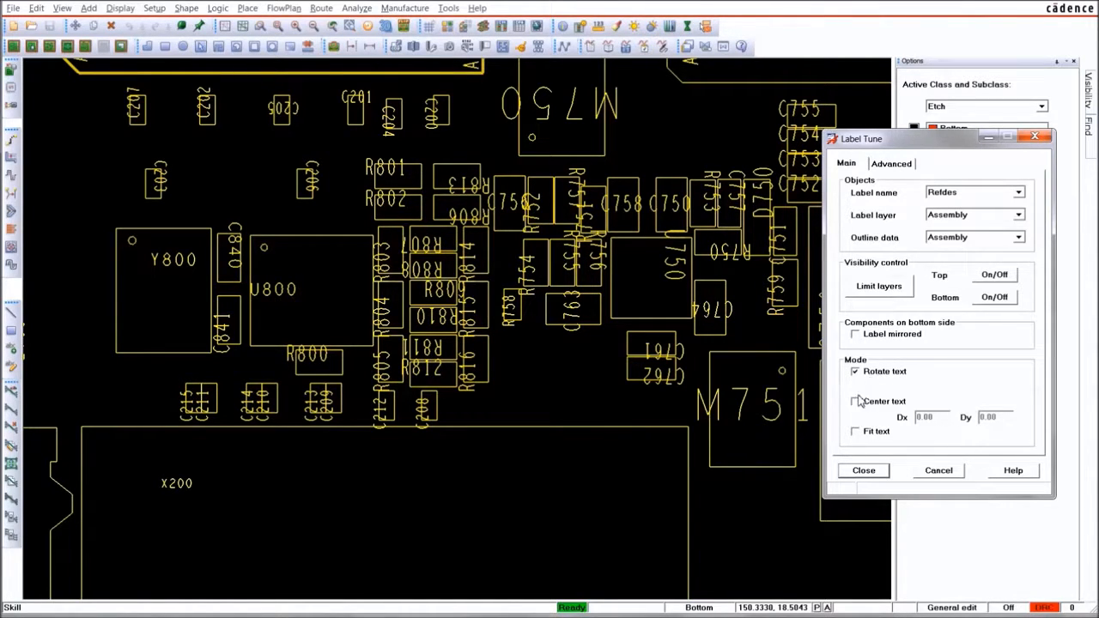
left_click(855, 400)
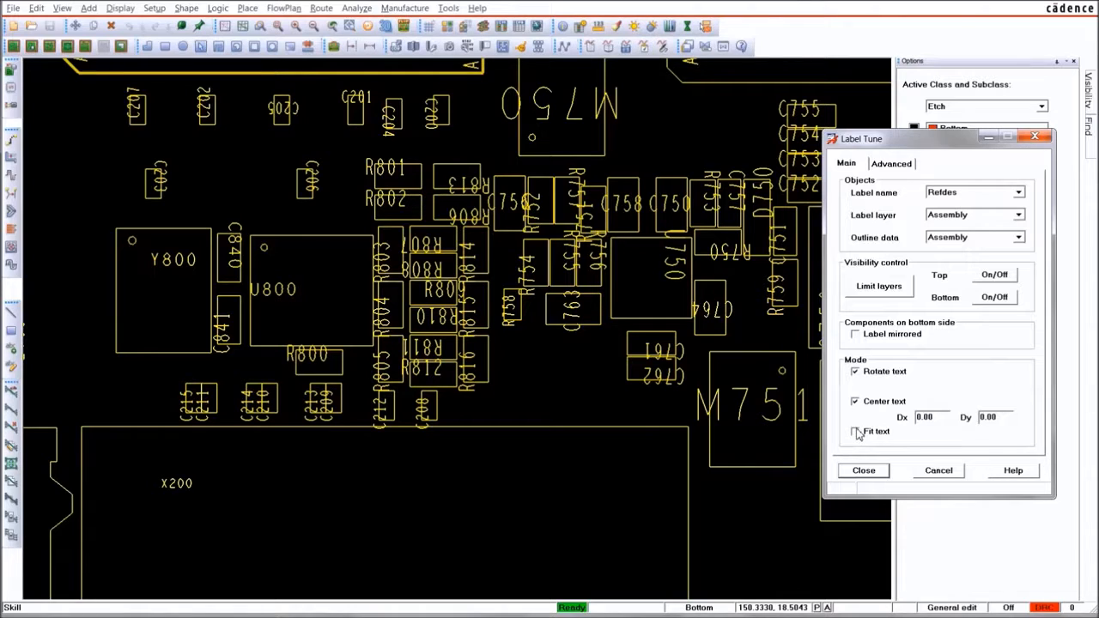
left_click(857, 431)
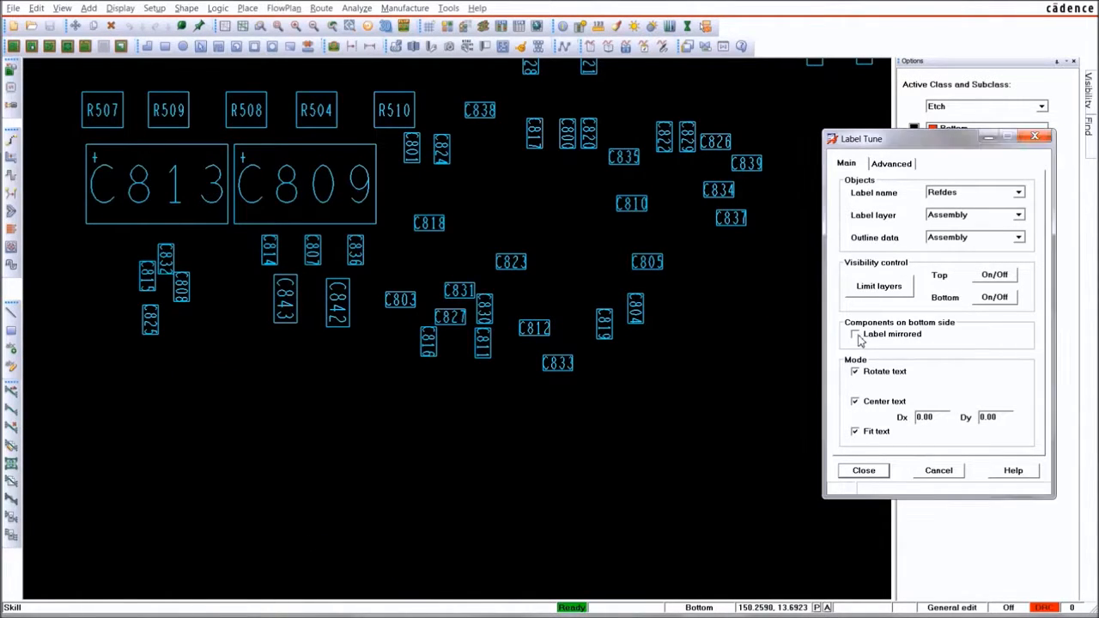
left_click(855, 335)
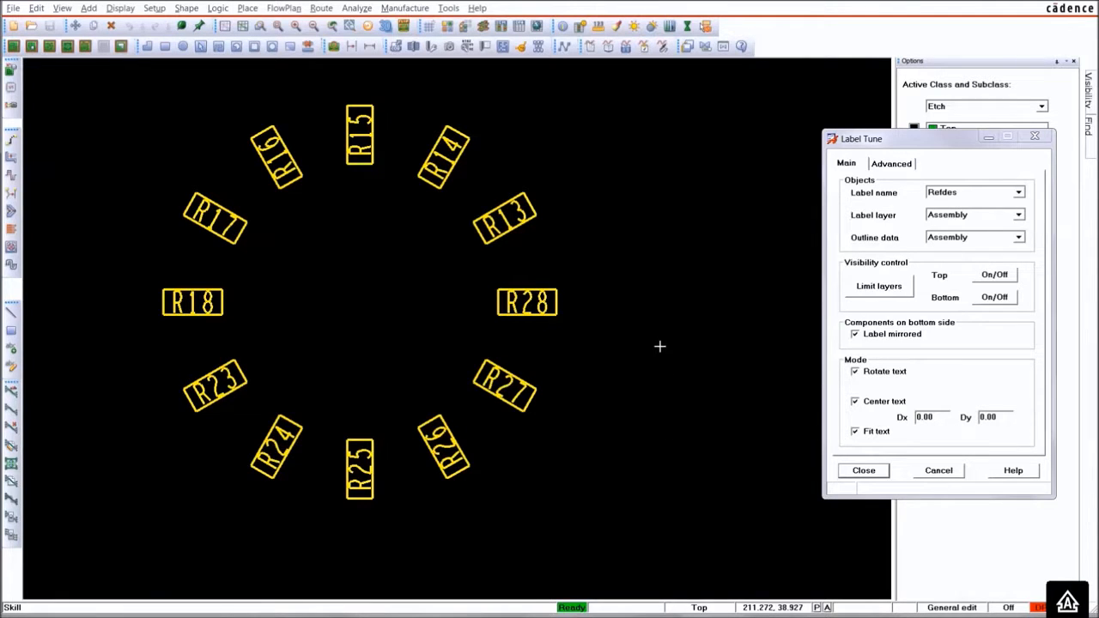
left_click(862, 470)
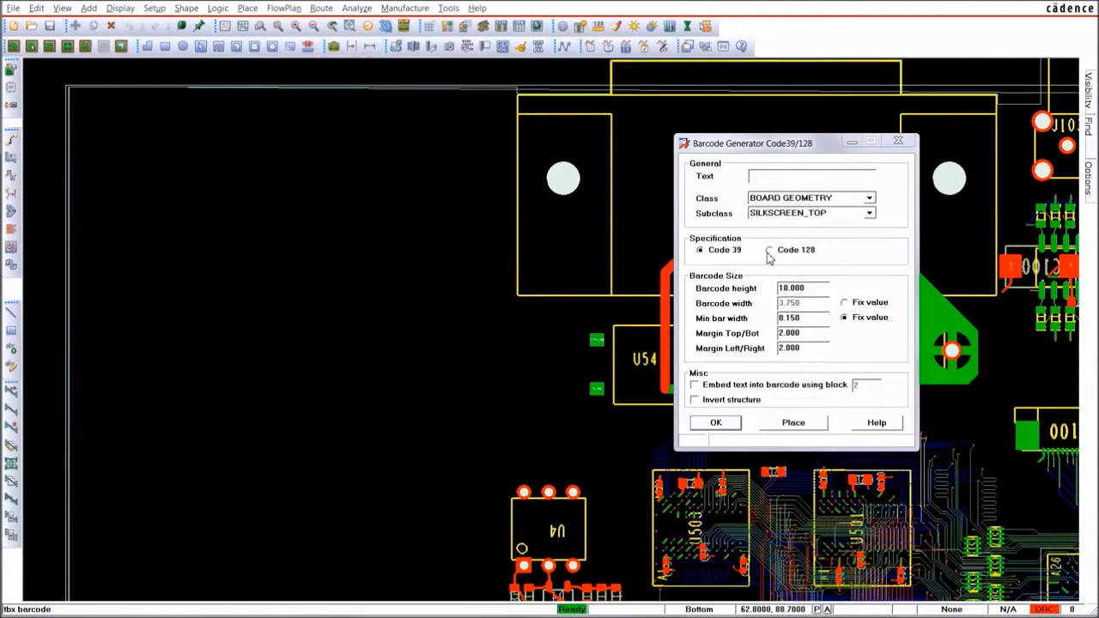
Step: Configure a Code 128 barcode reading PN_47110815 and place it in the upper-left board area
left_click(768, 250)
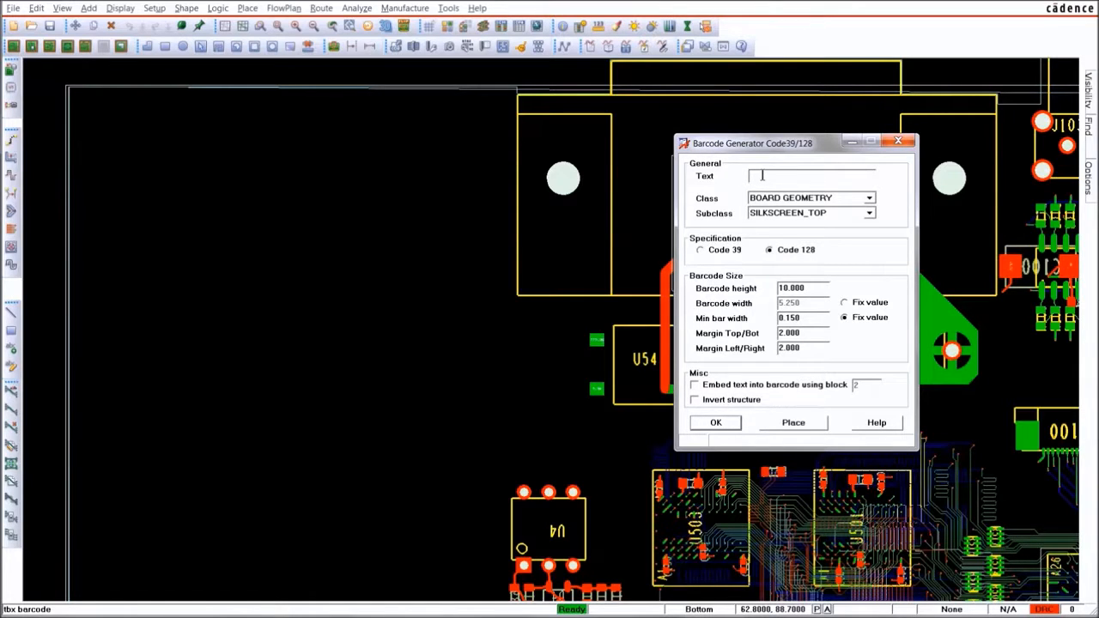
type("PN_47")
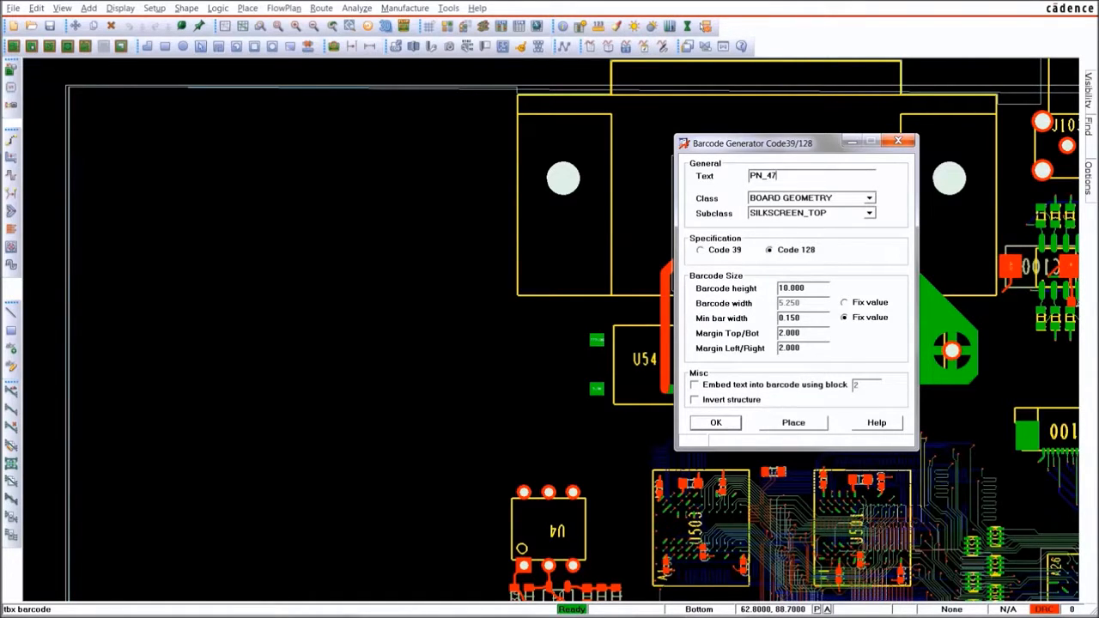
type("110815")
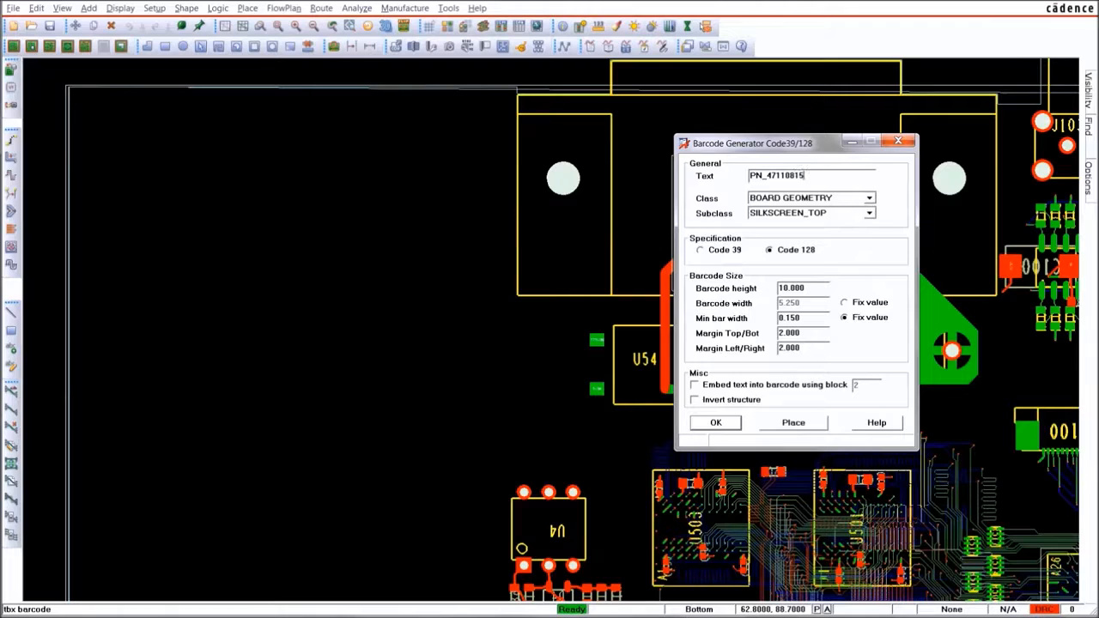
left_click(804, 197)
type("0.200")
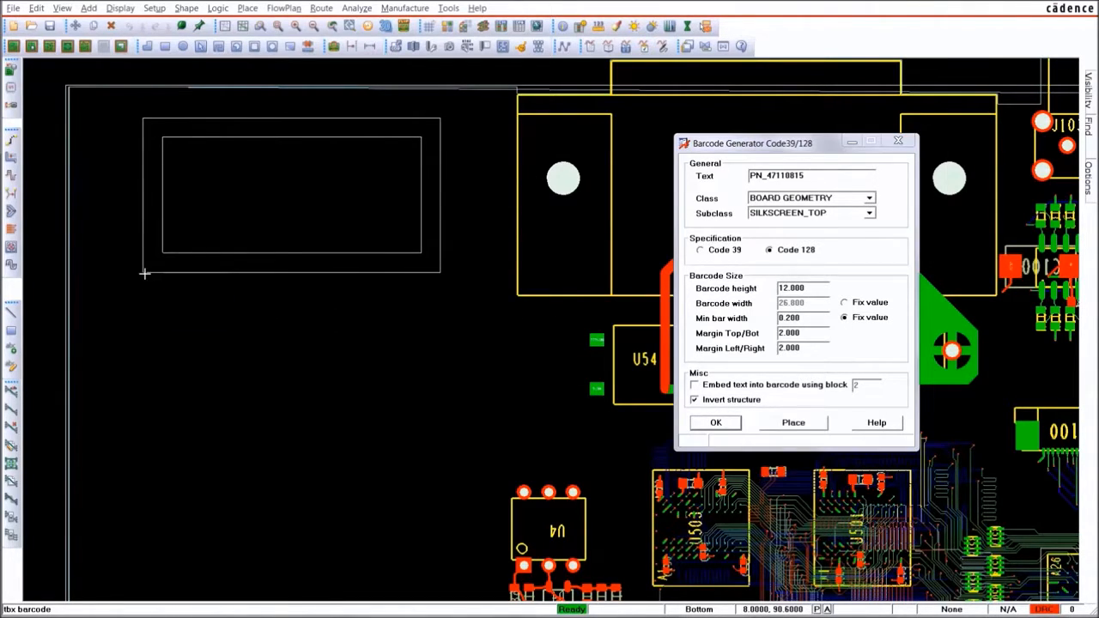
left_click(792, 423)
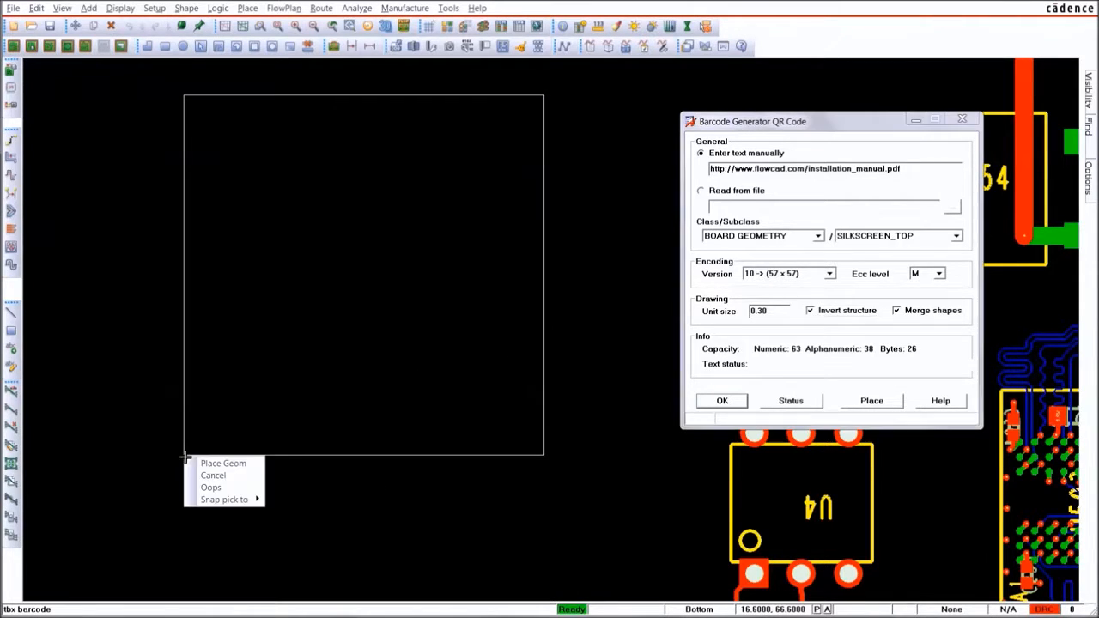
Step: Drop the installation-manual QR code at the chosen spot on the top silkscreen
left_click(223, 463)
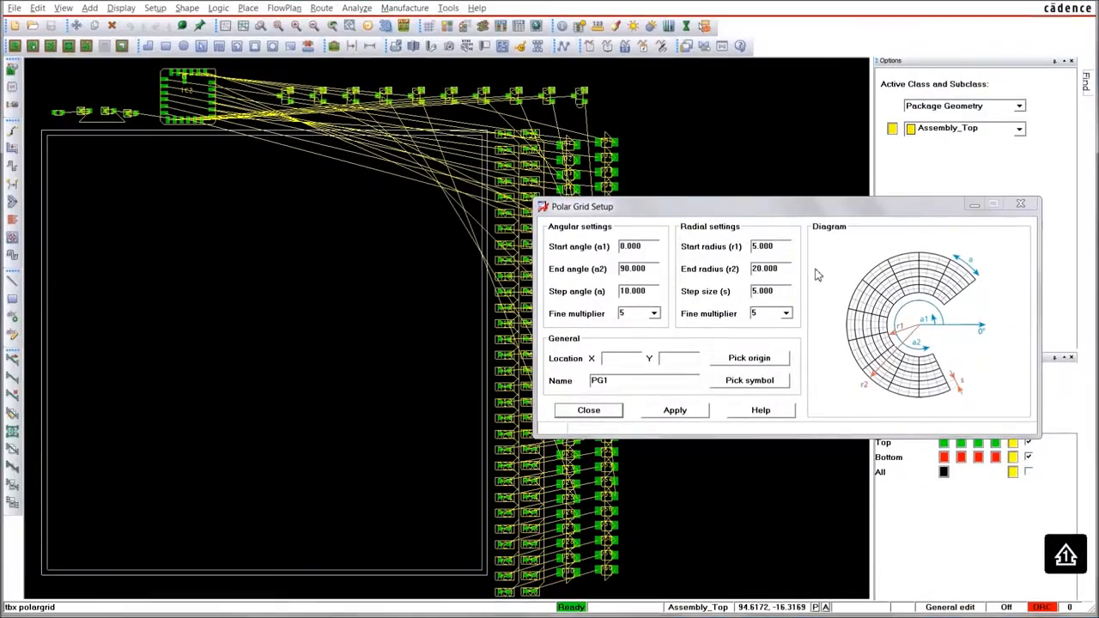
Step: Pick the origin for polar grid PG1, set its end angle to 90 and apply the grid
left_click(621, 358)
type("40.000")
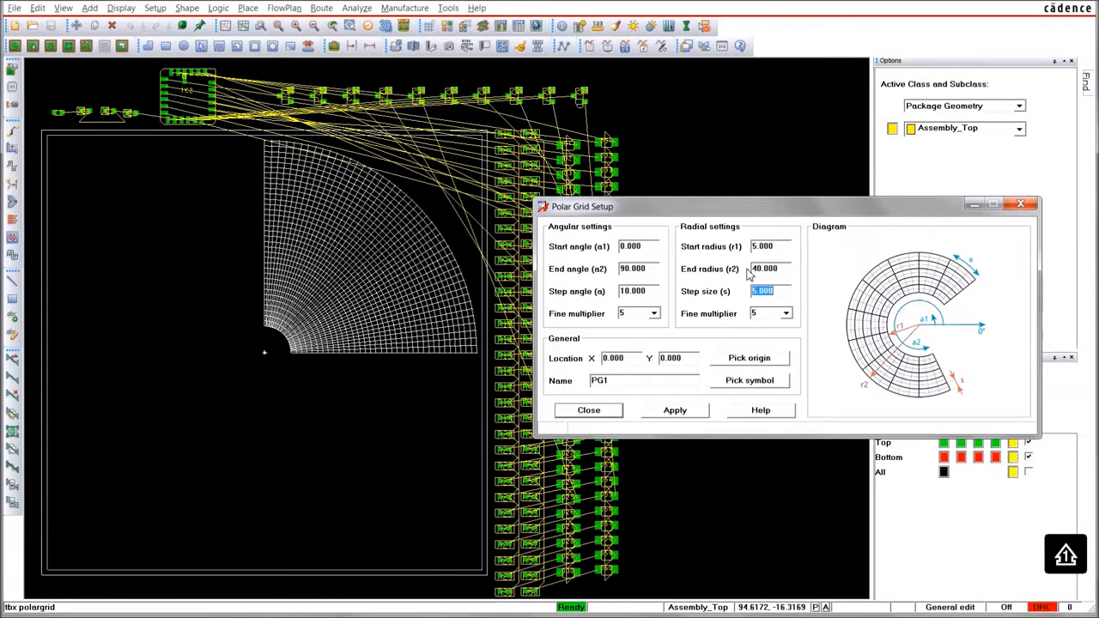
left_click(631, 269)
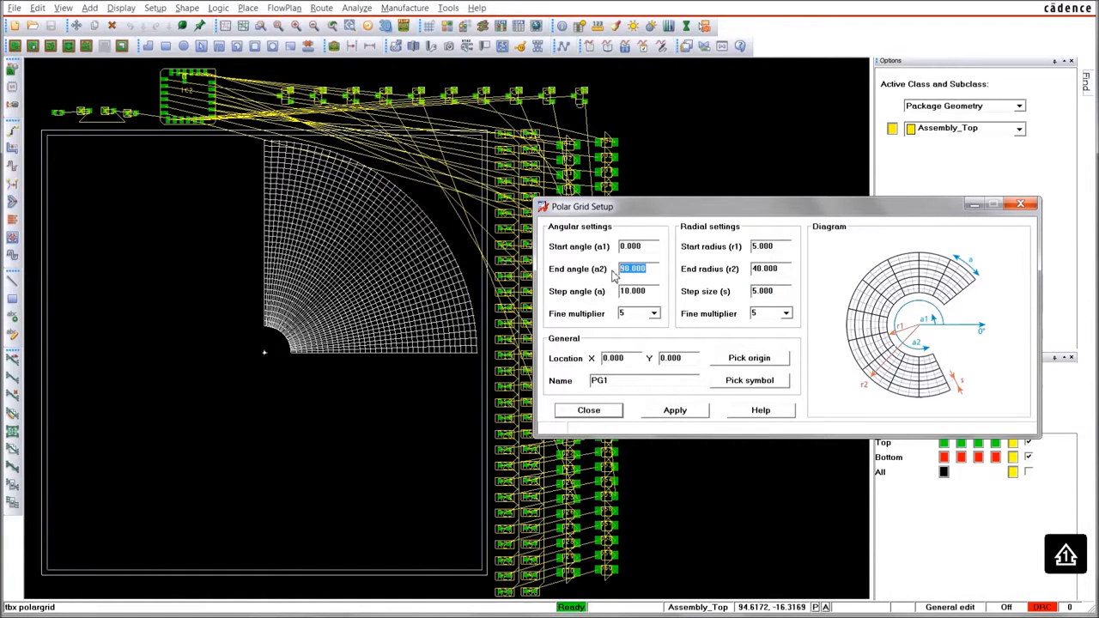
left_click(588, 411)
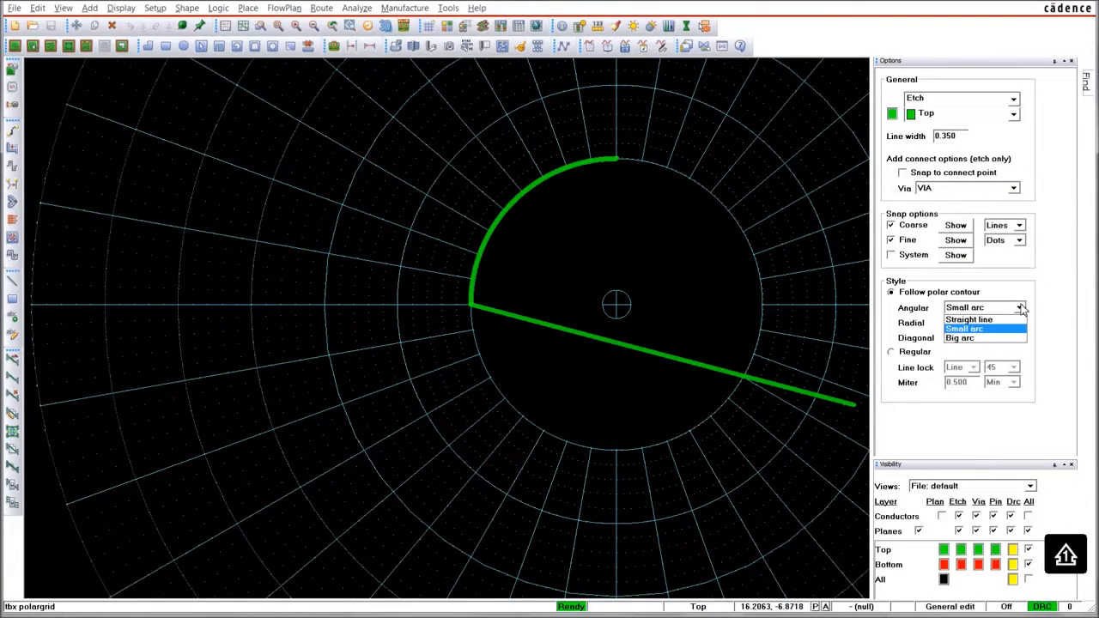
Step: Toggle the current segment between arc and line and route the trace along the polar grid
right_click(532, 263)
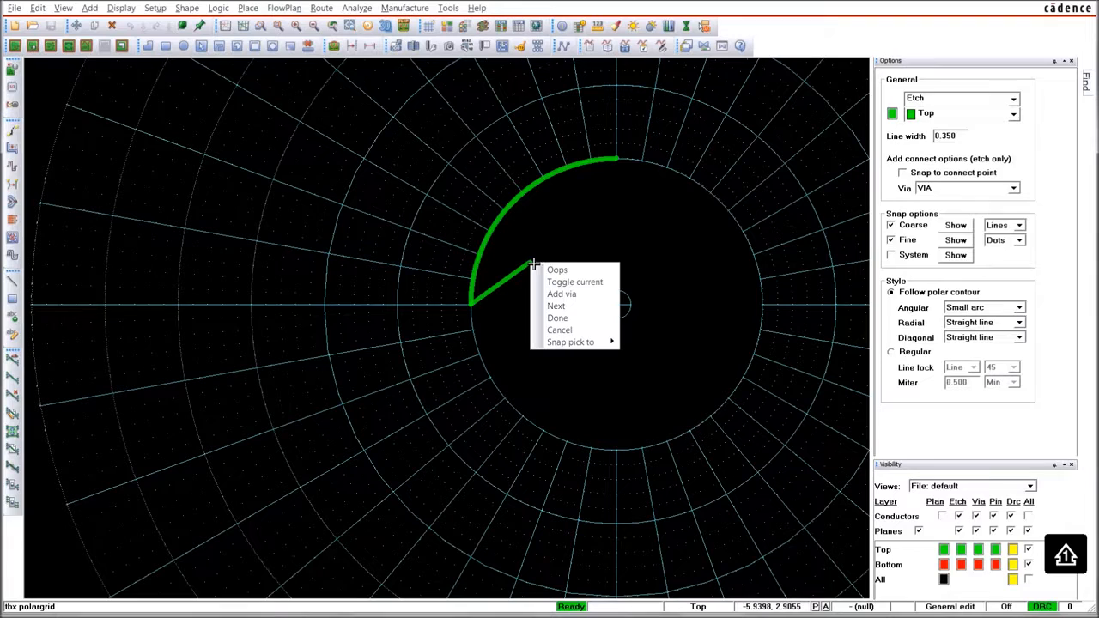
left_click(576, 282)
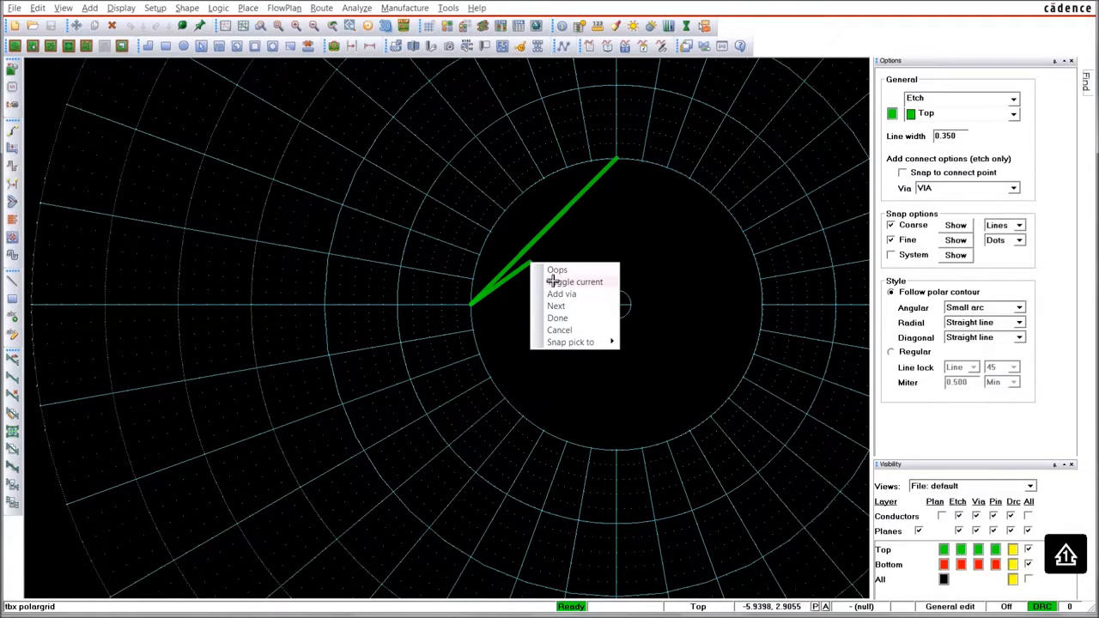
left_click(574, 282)
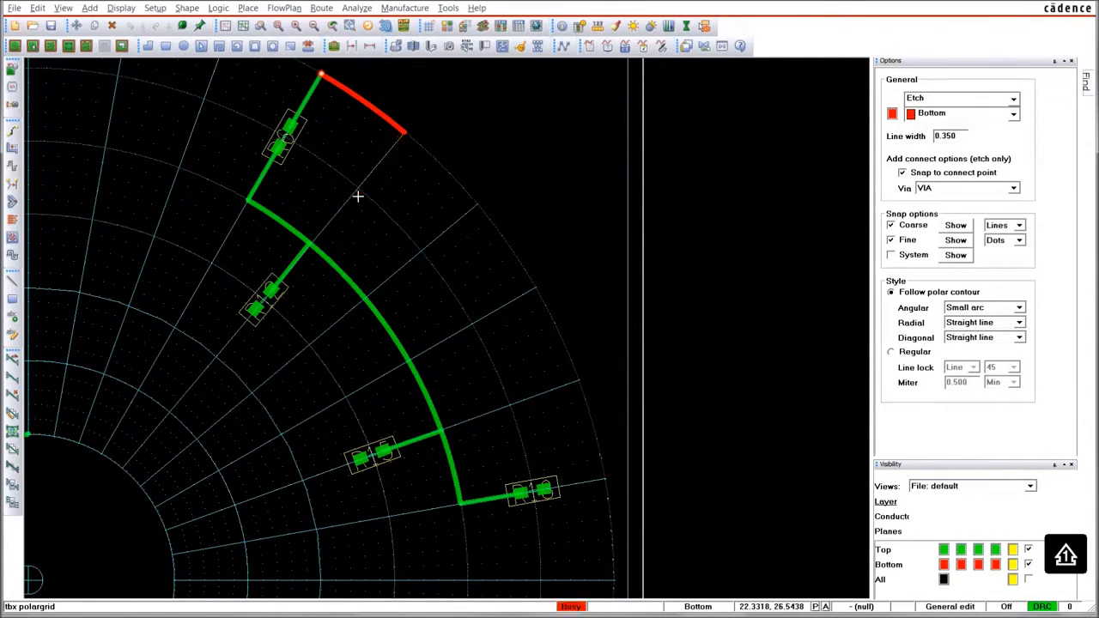
left_click(479, 330)
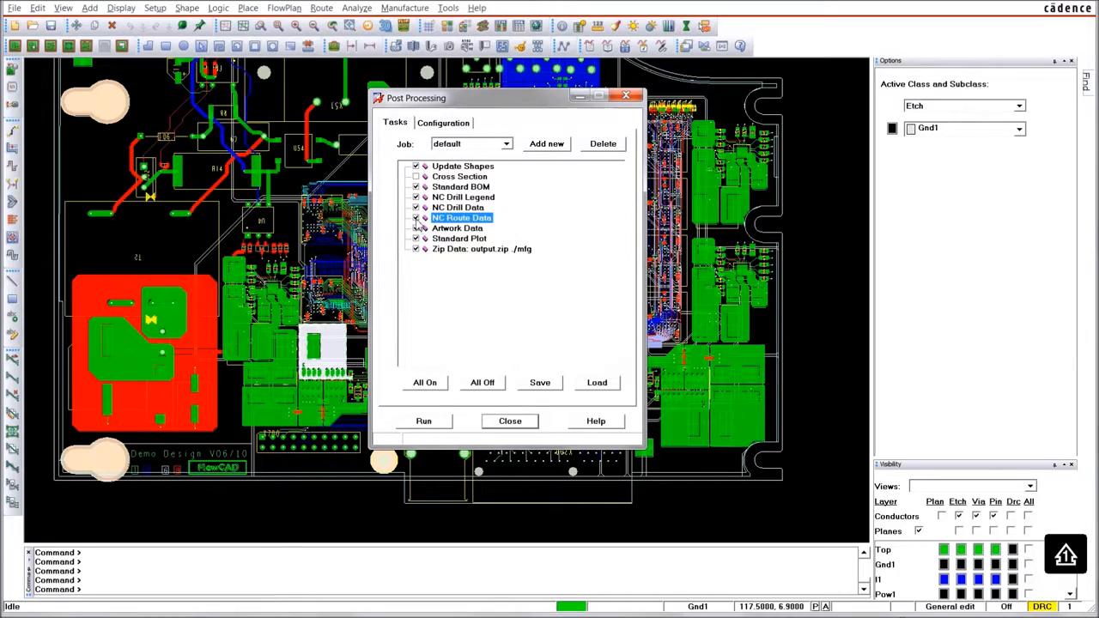
Step: Untick NC Route Data from the job and bring up task options on the Zip Data step
left_click(461, 176)
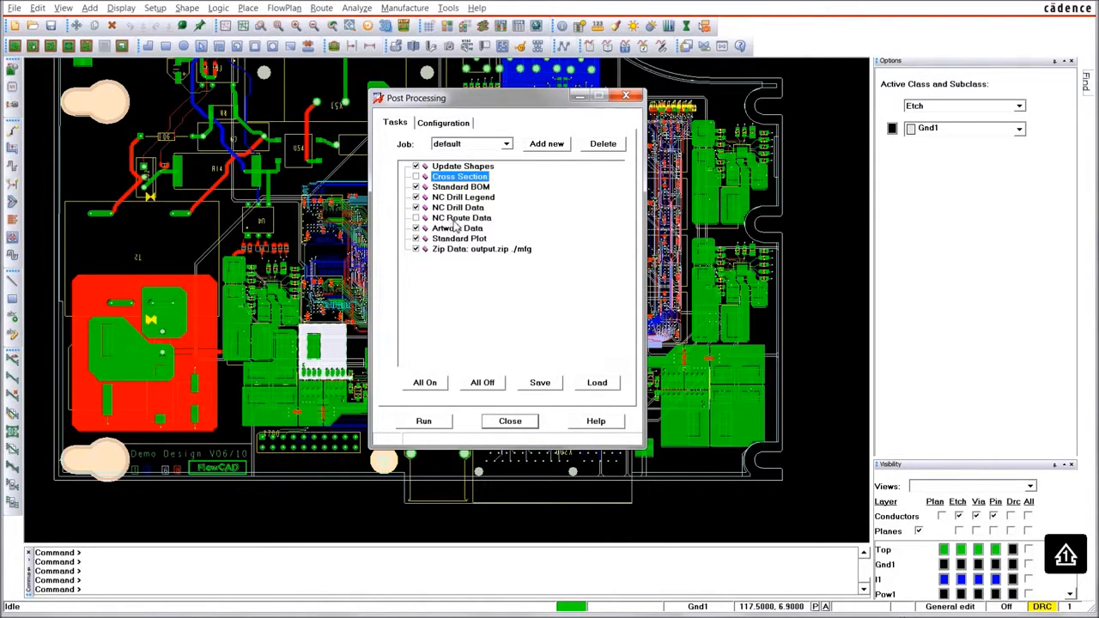
right_click(461, 217)
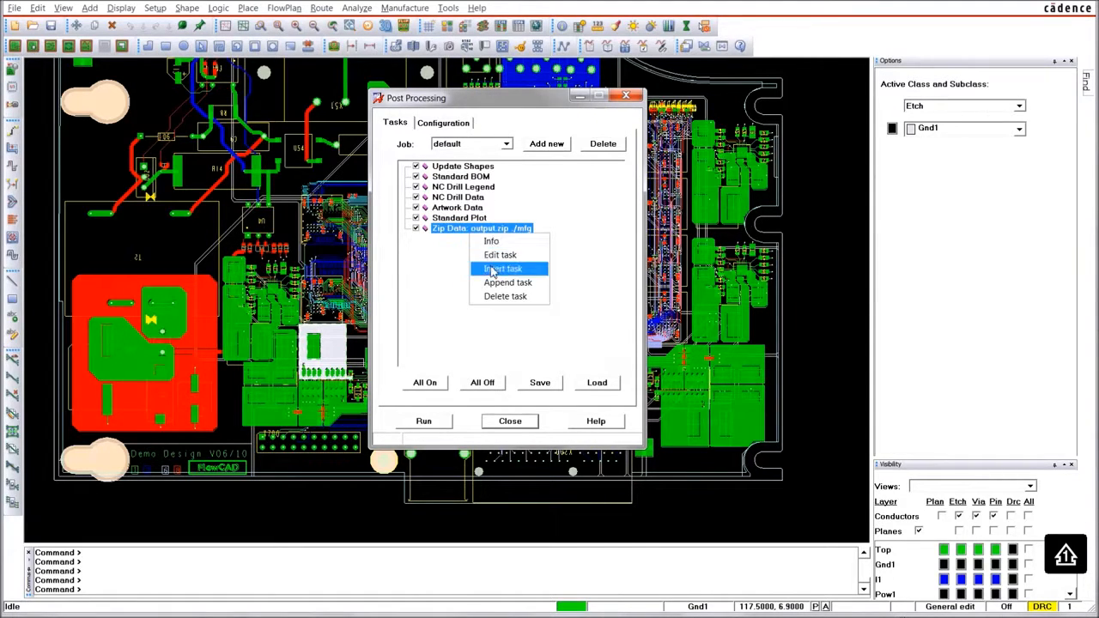
Step: Insert user task idf_out titled My IDF Output running D:/demo/idf_output.scr
left_click(503, 269)
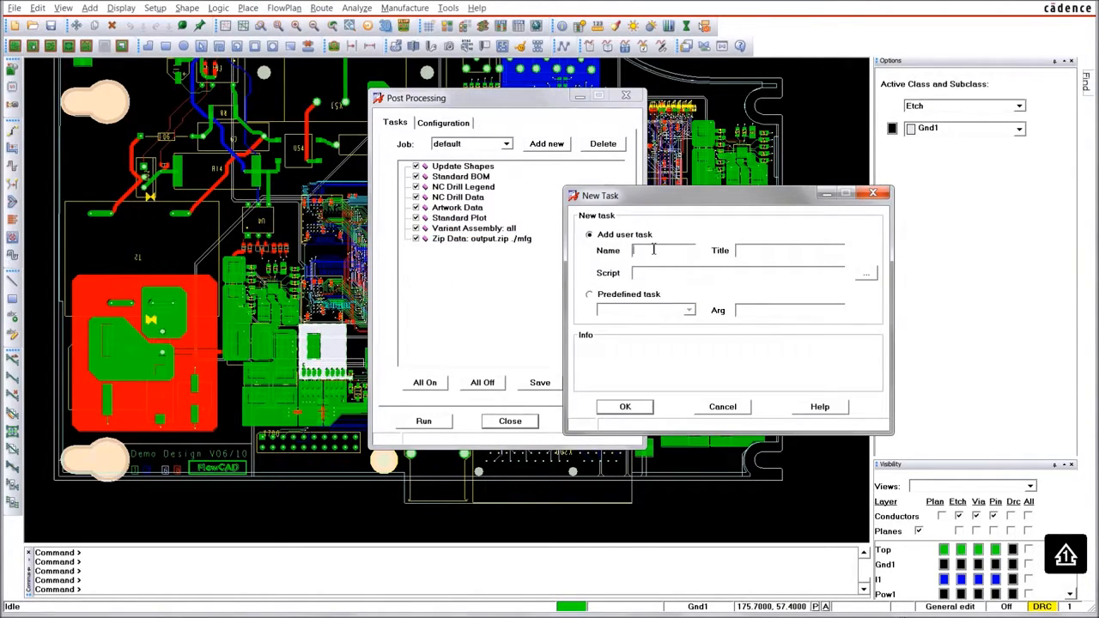
type("idf_out")
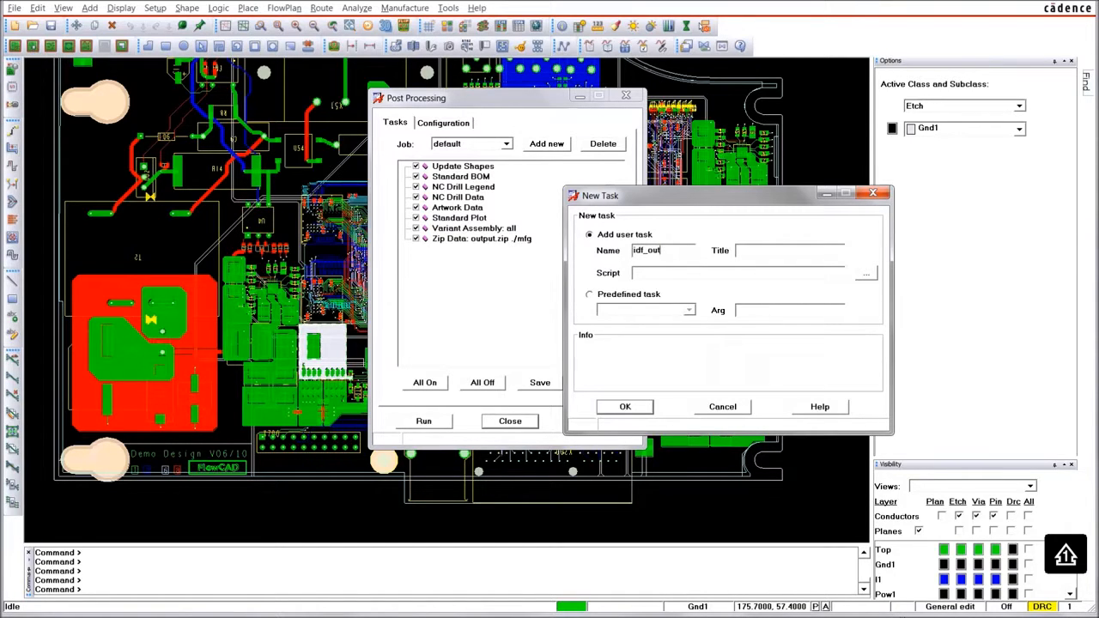
type("My IDF")
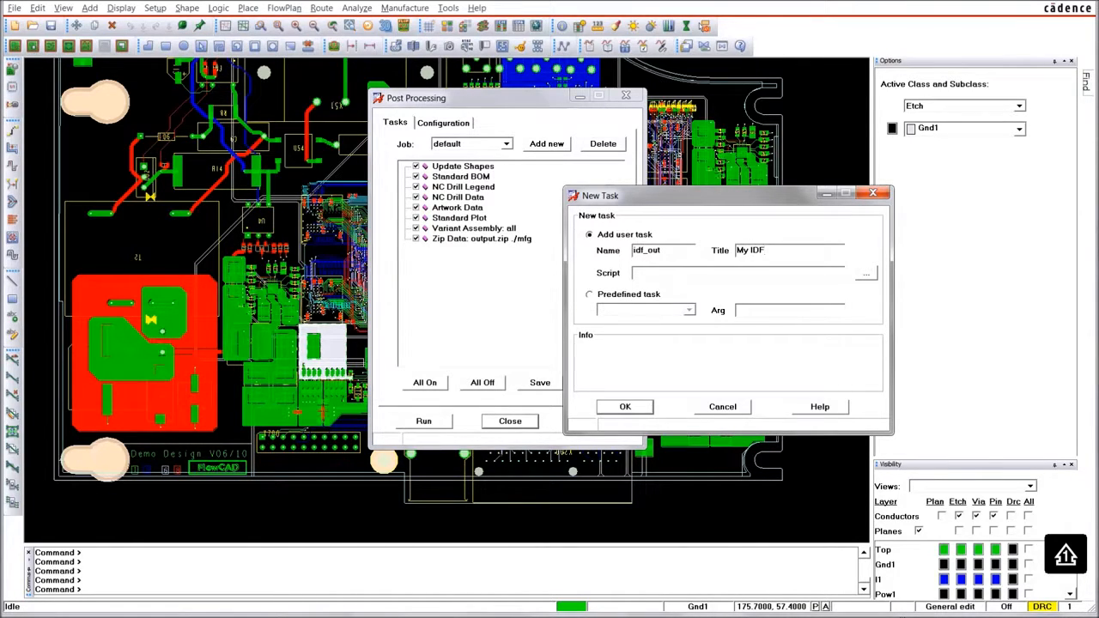
type("Output")
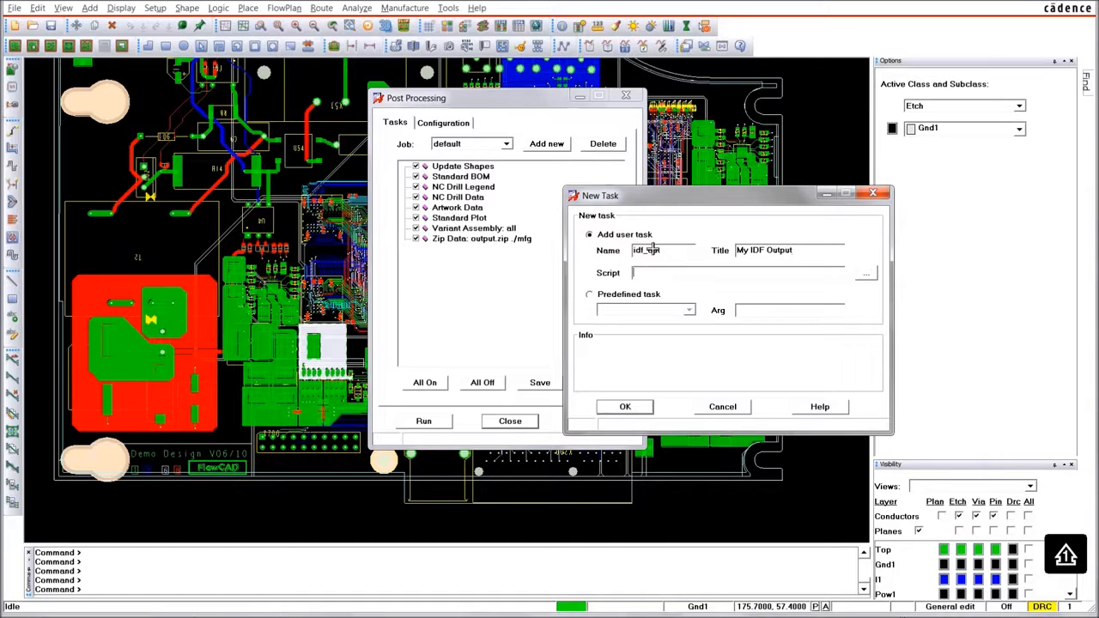
type("D:/demo/idf_output.scr")
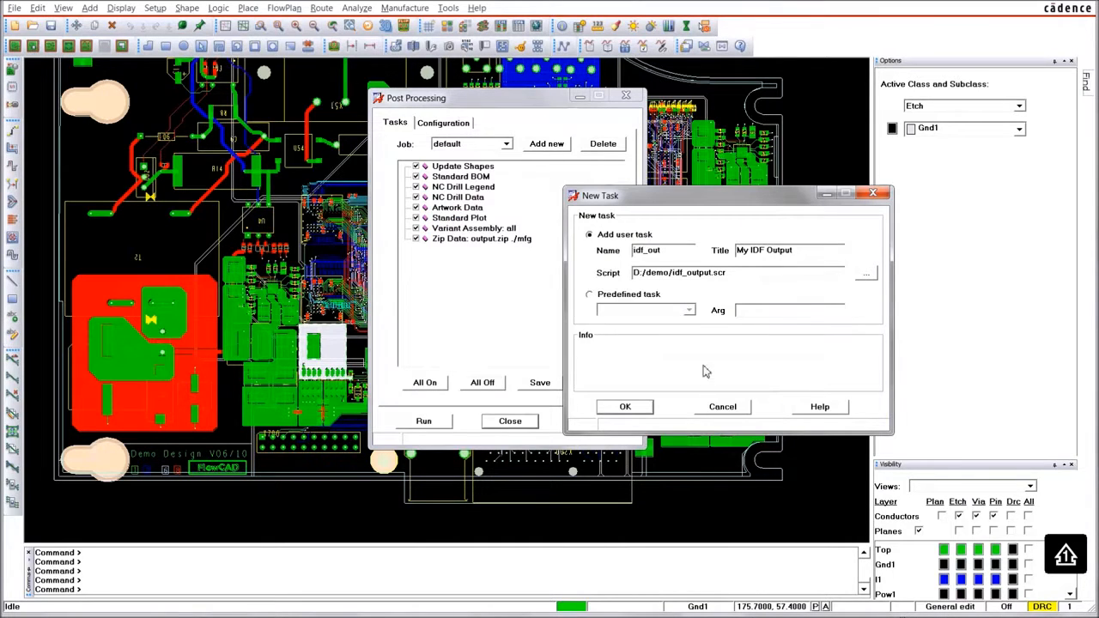
left_click(625, 406)
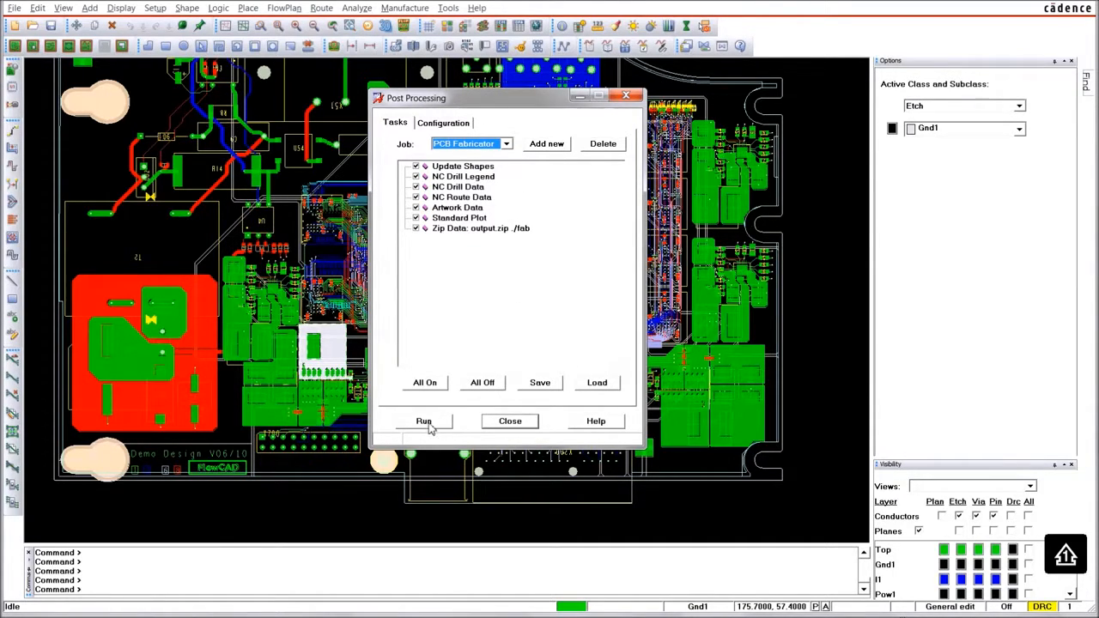
Step: Run the PCB Fabricator job through its artwork, plot and zip steps to completion
left_click(424, 421)
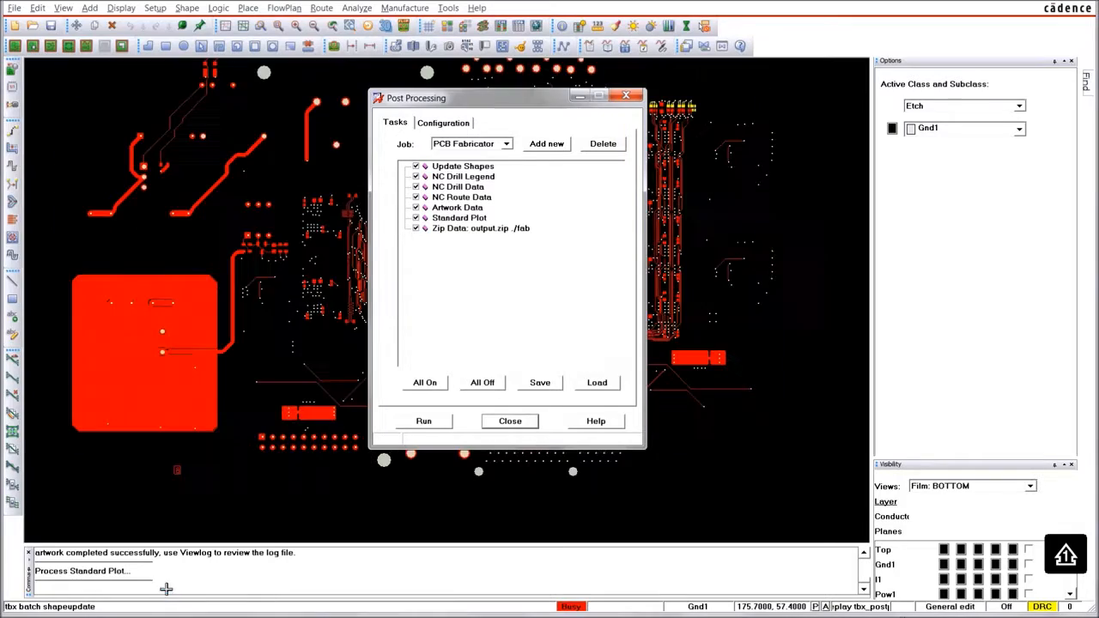
left_click(423, 421)
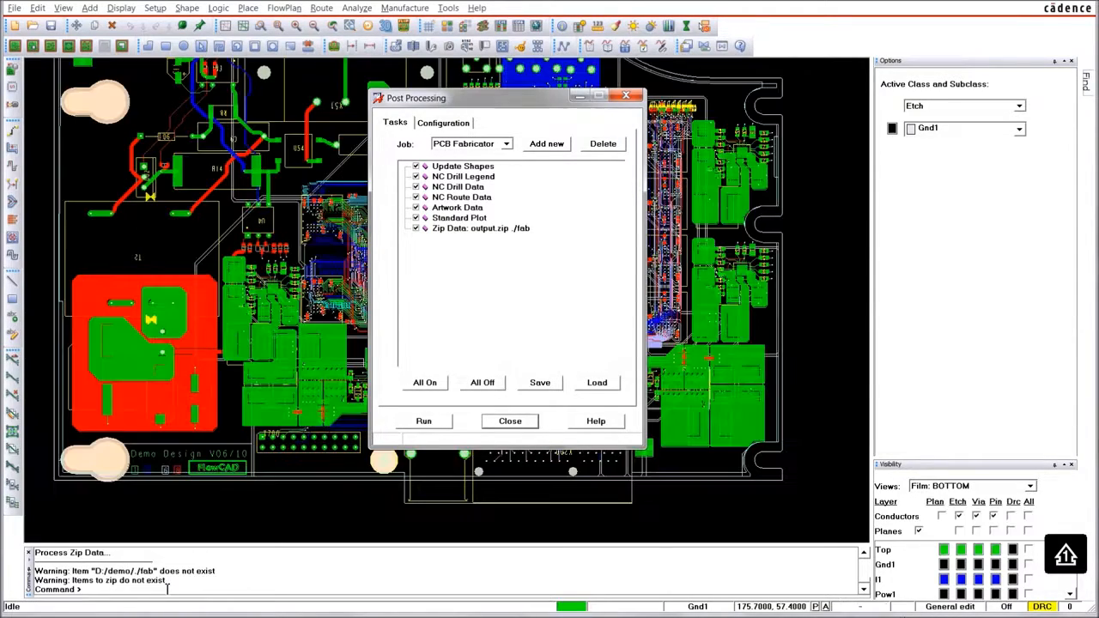
mouse_move(489, 444)
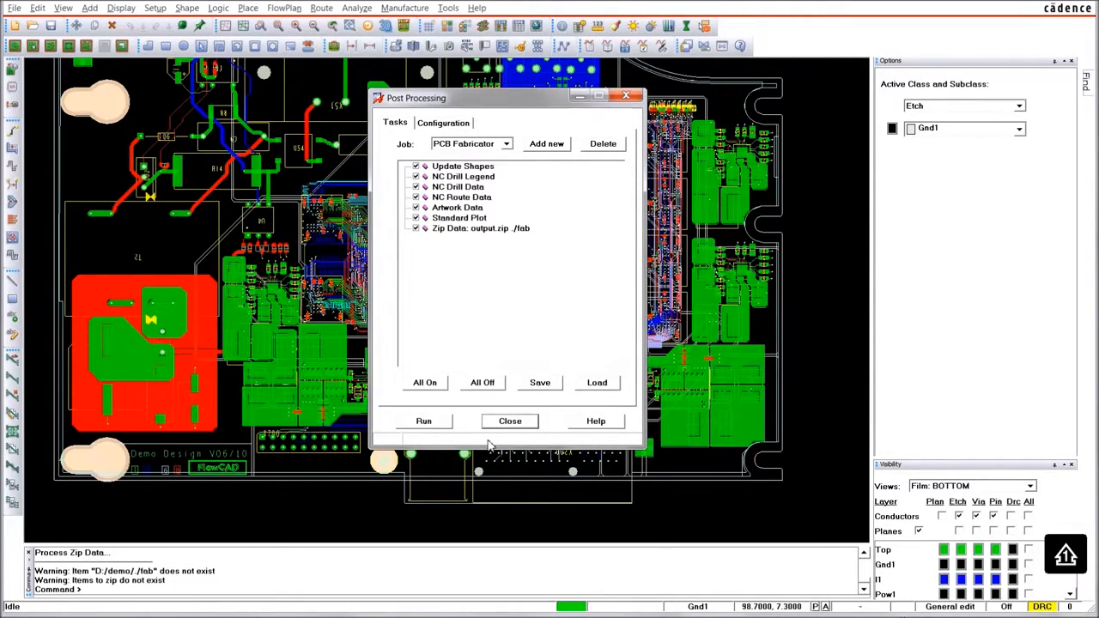